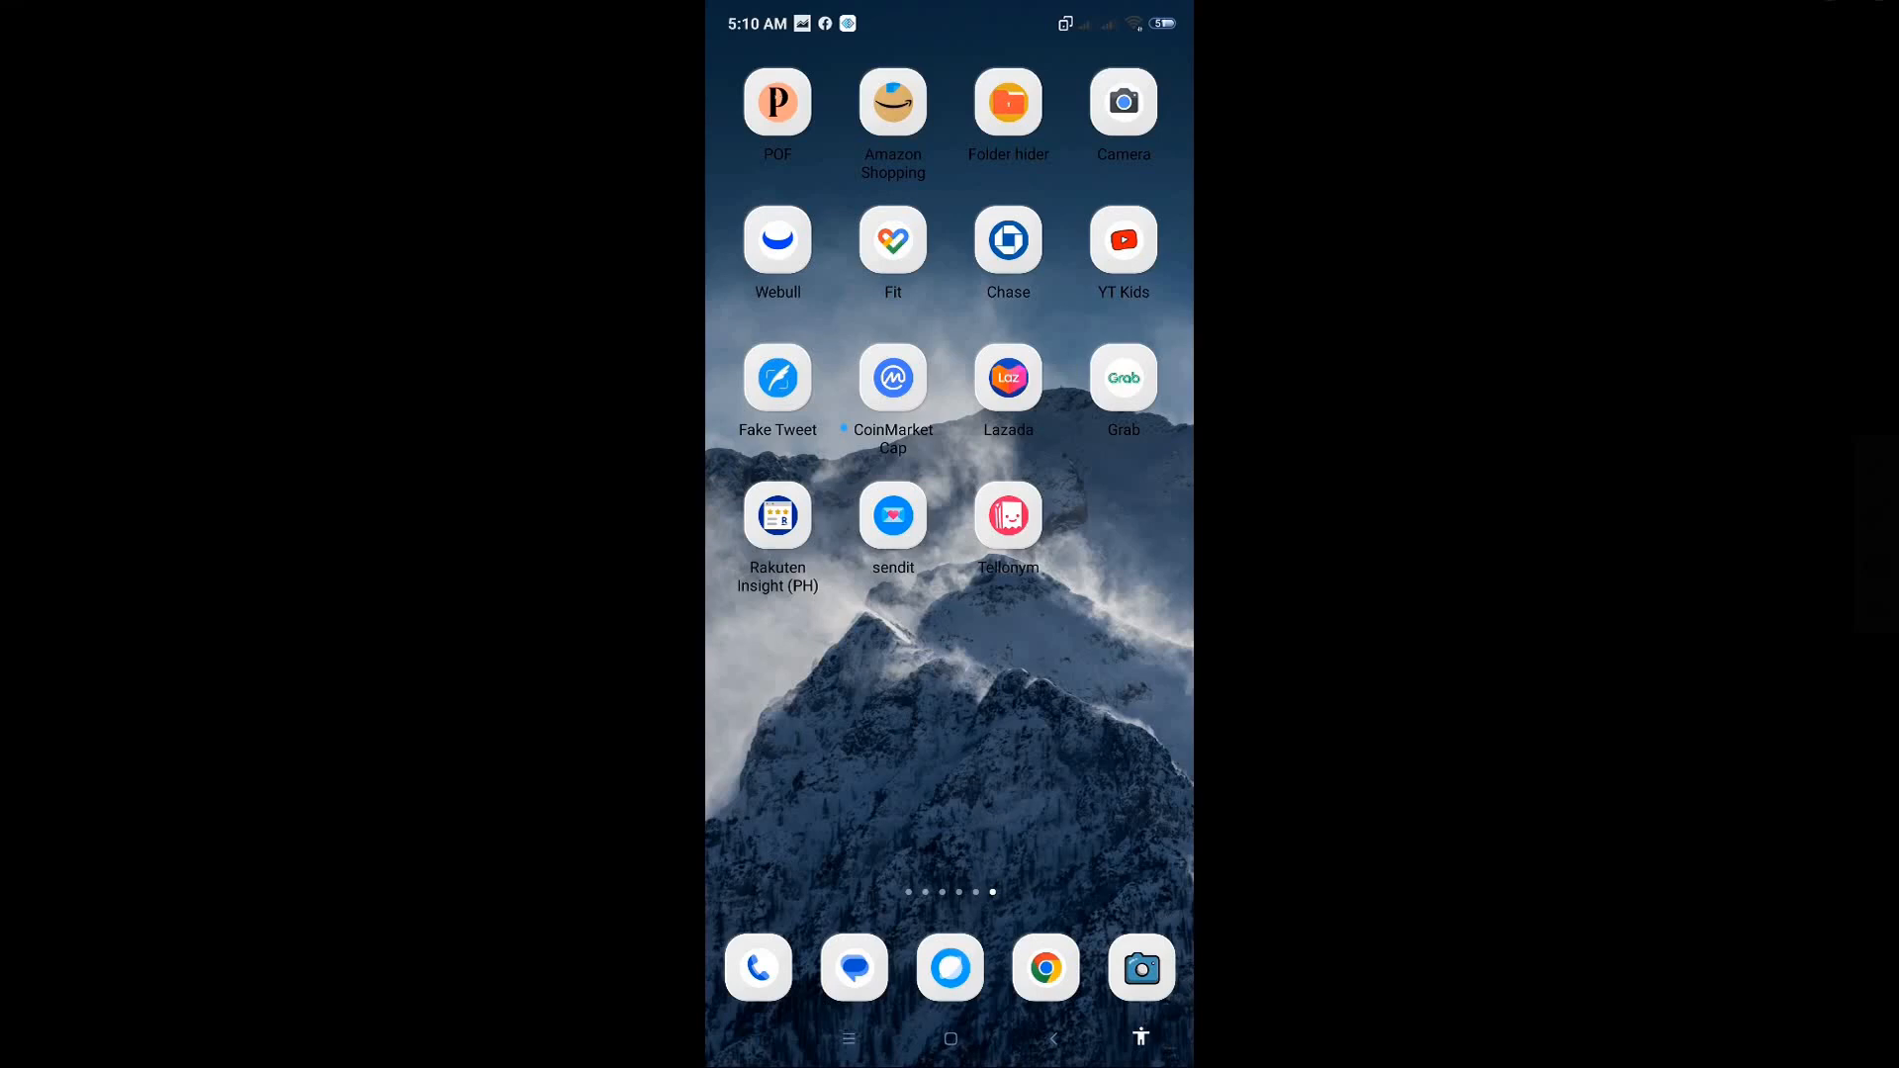
- Launch the Tellonym app from the Android home screen
left_click(1008, 515)
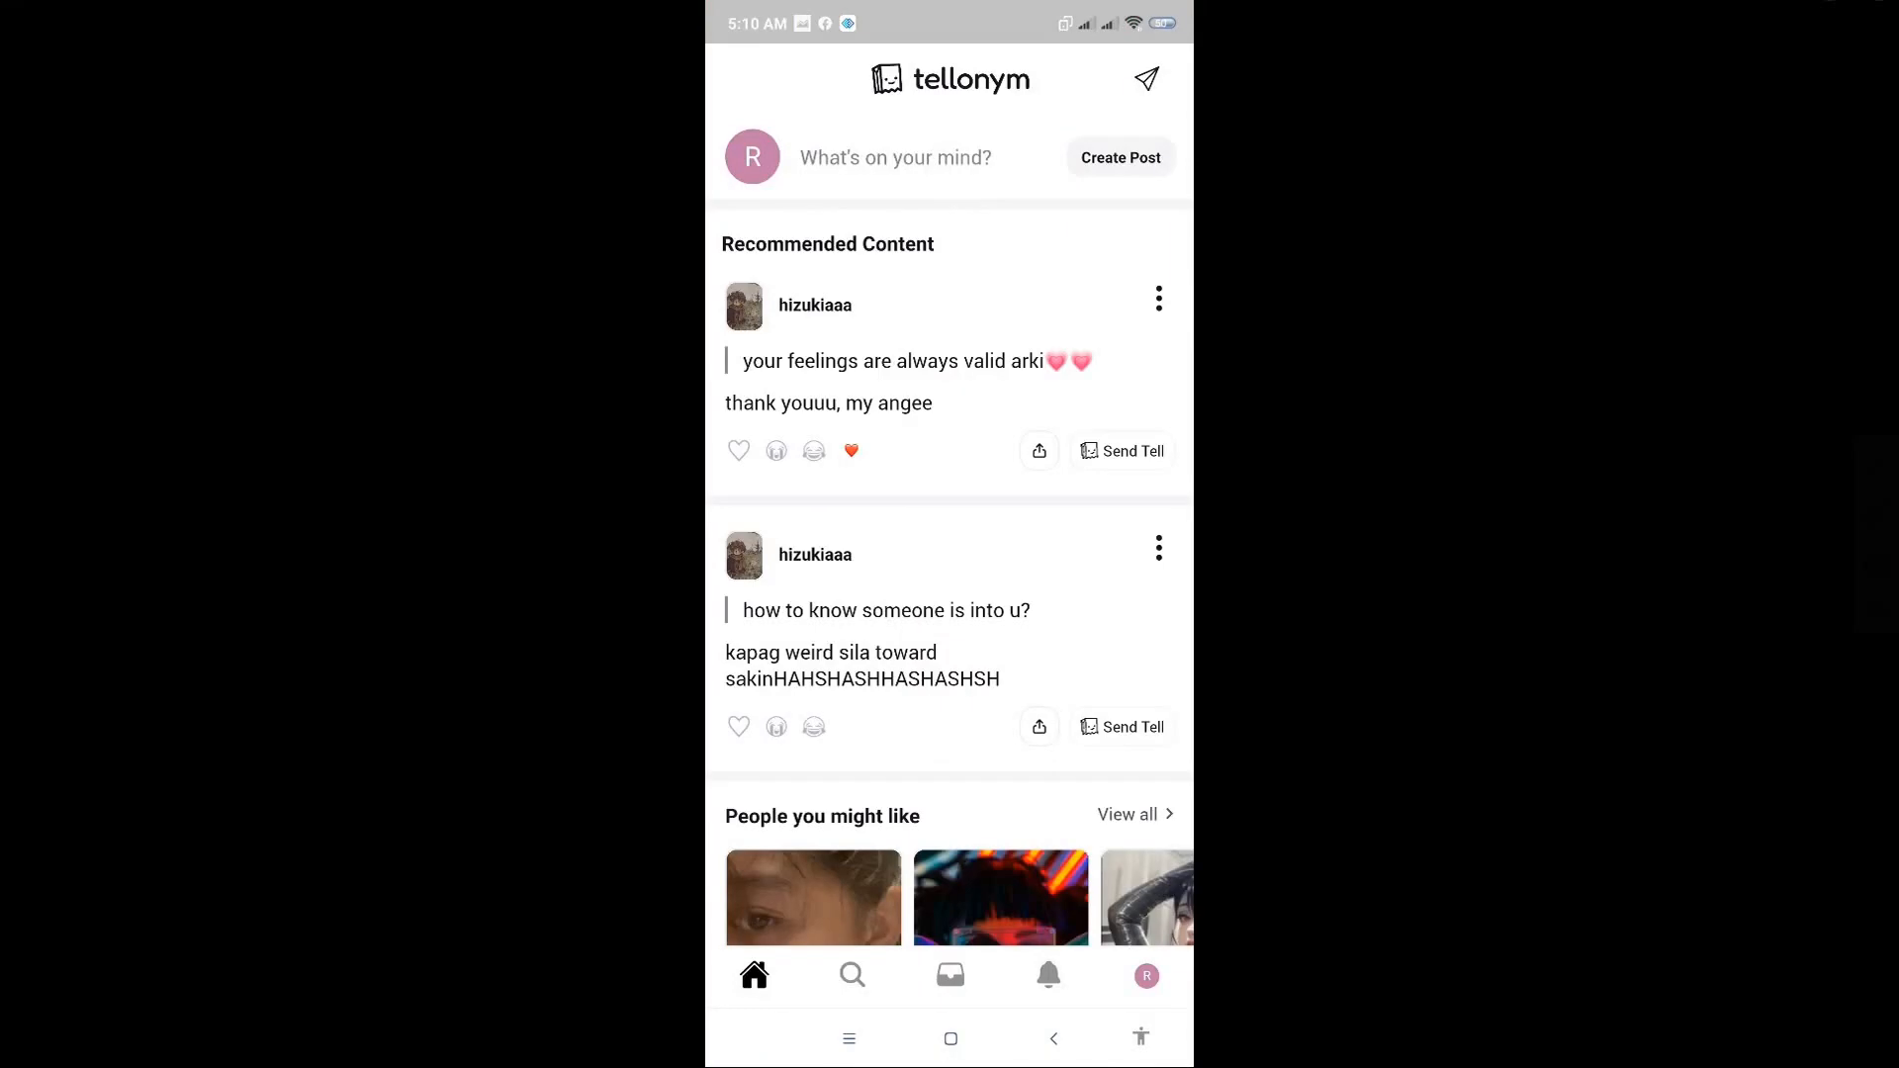
- On your own profile, scroll to the 'how r u? / Hey' answer and show its options
left_click(1144, 975)
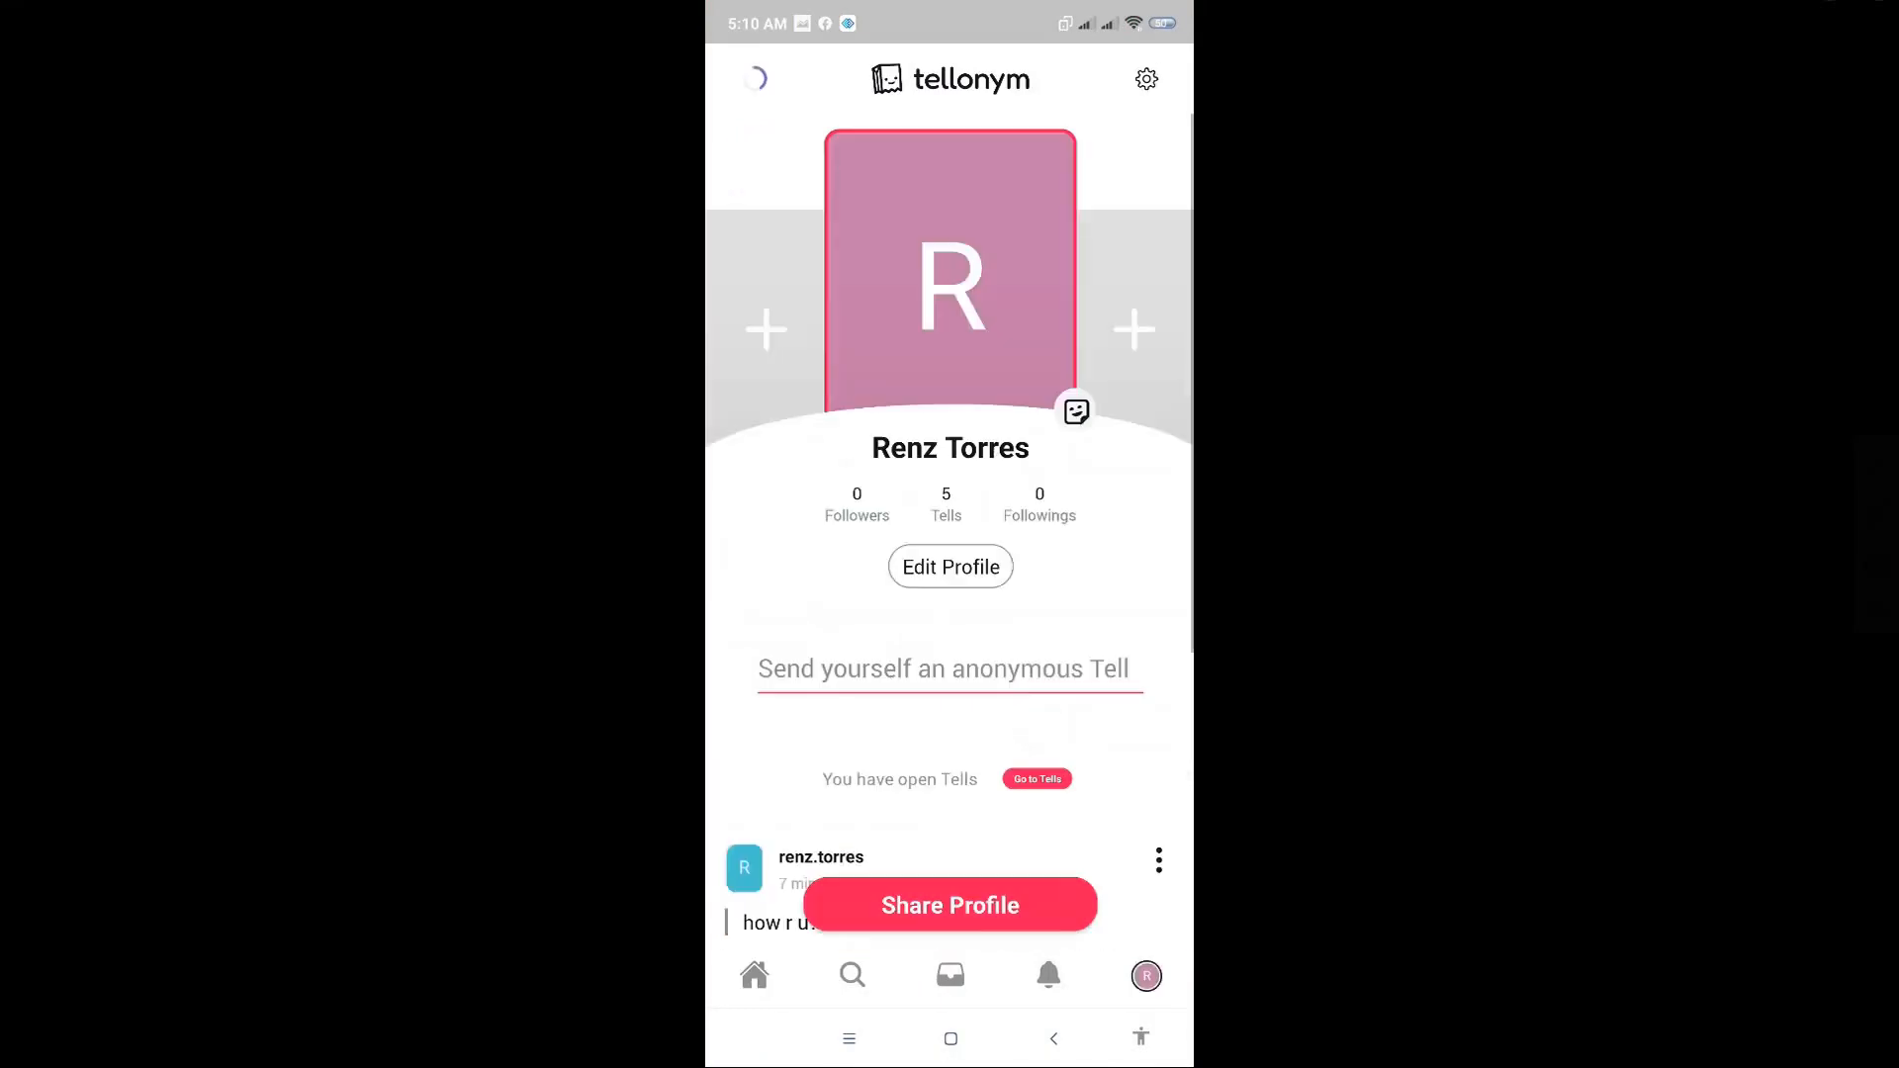
scroll("down", 3)
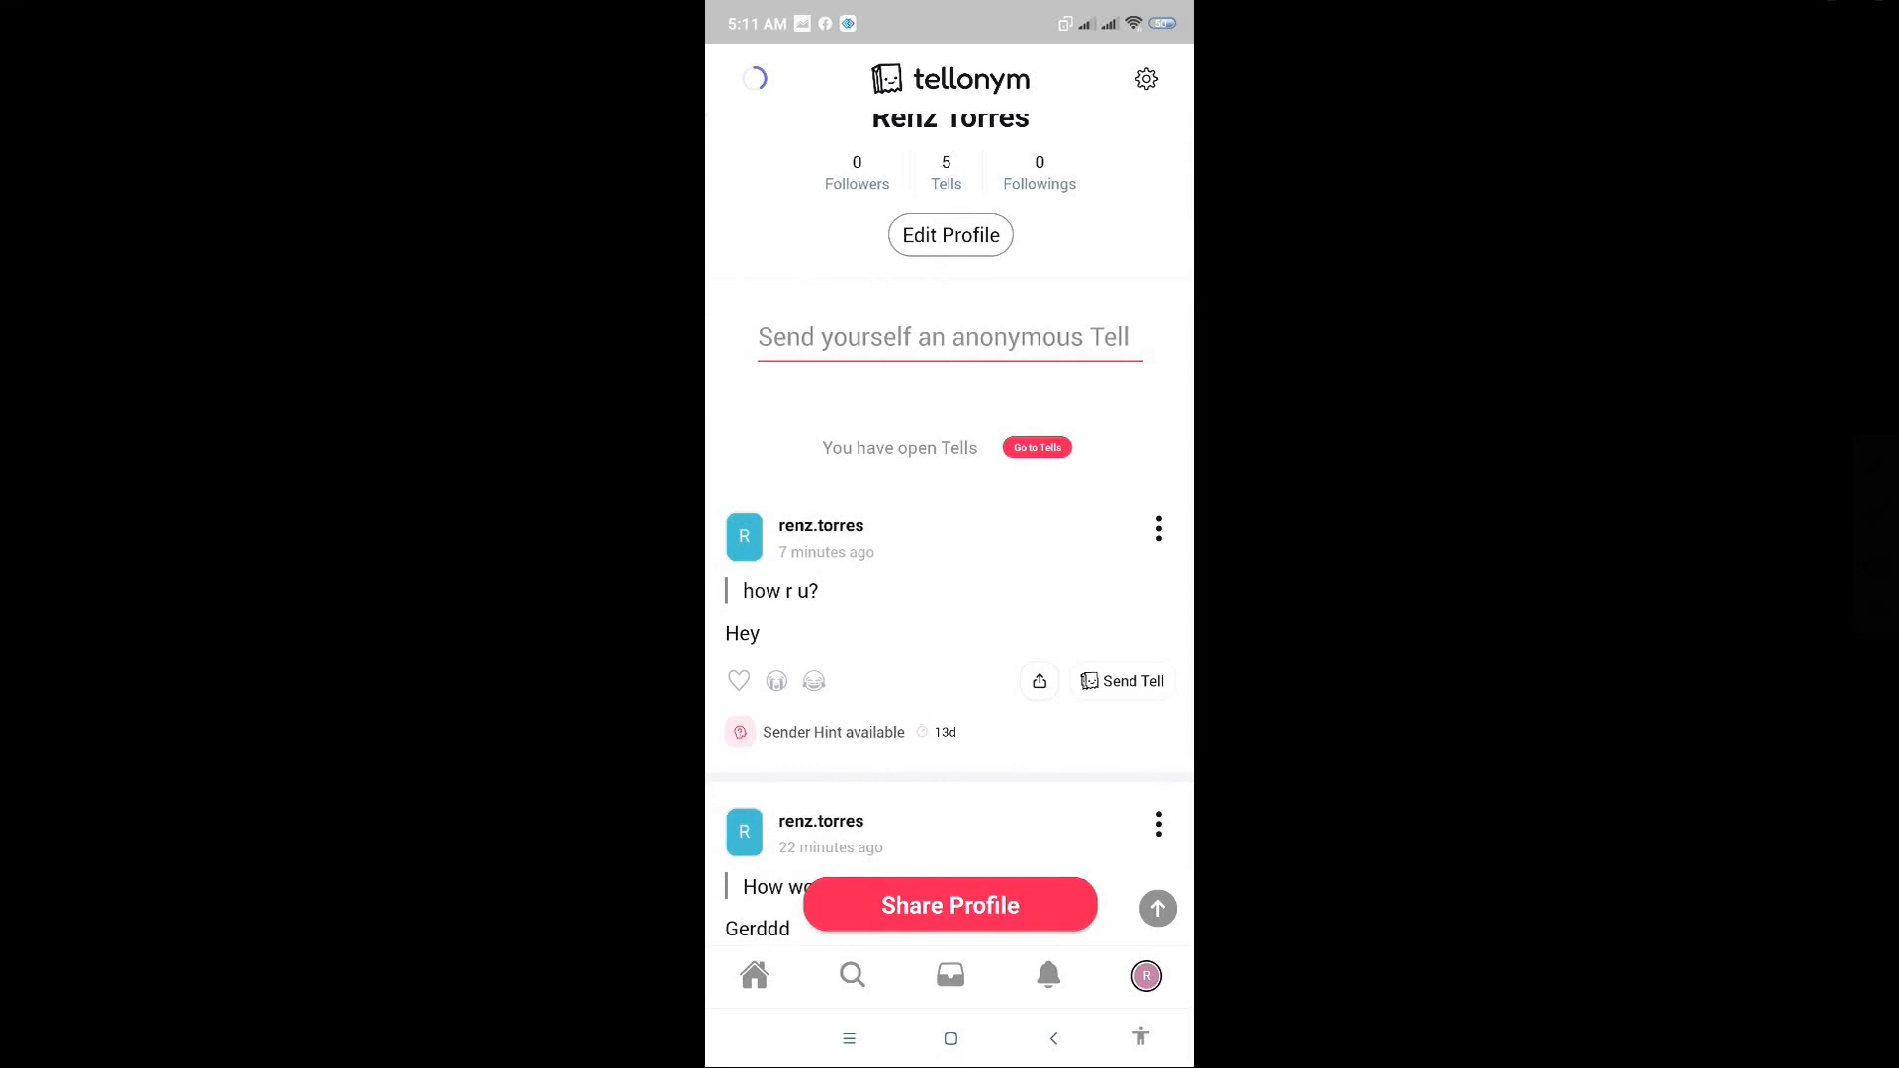
left_click(1156, 529)
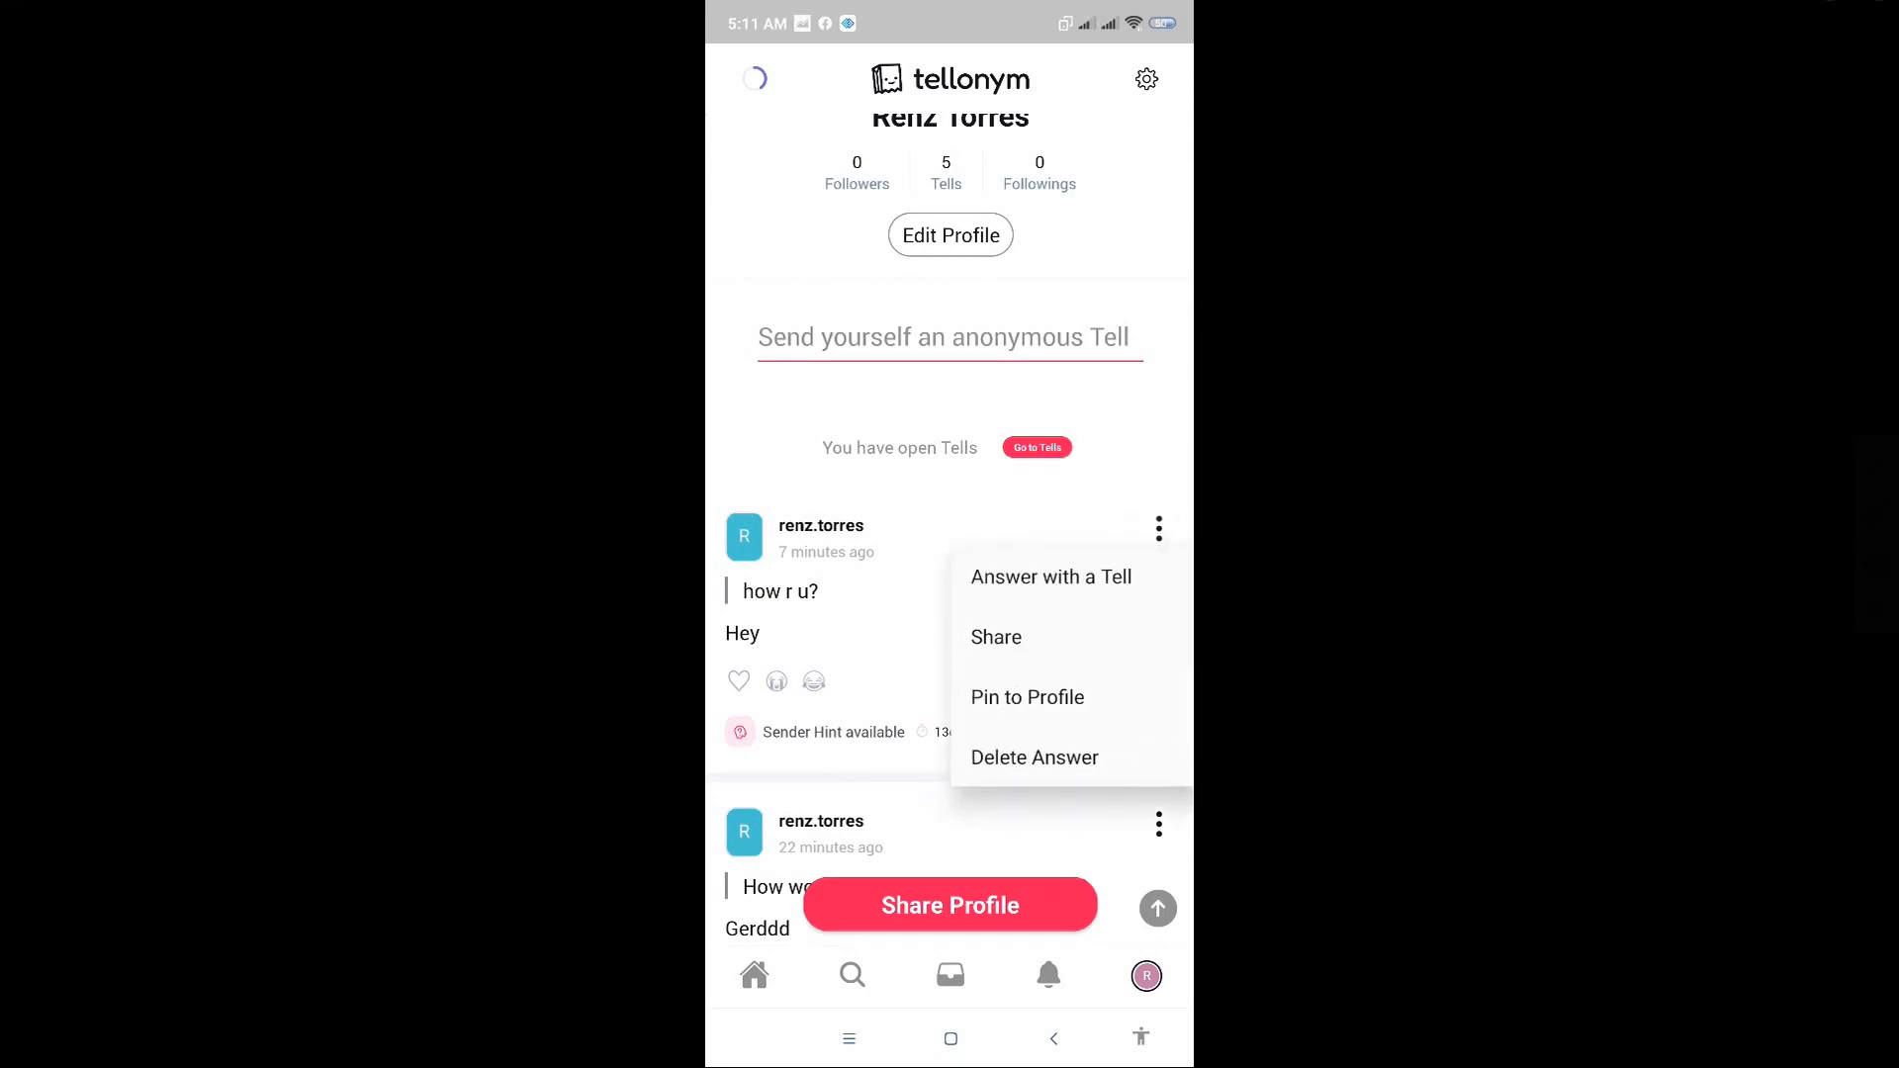
- Share the 'how r u? / Hey' answer card to Snapchat
left_click(995, 635)
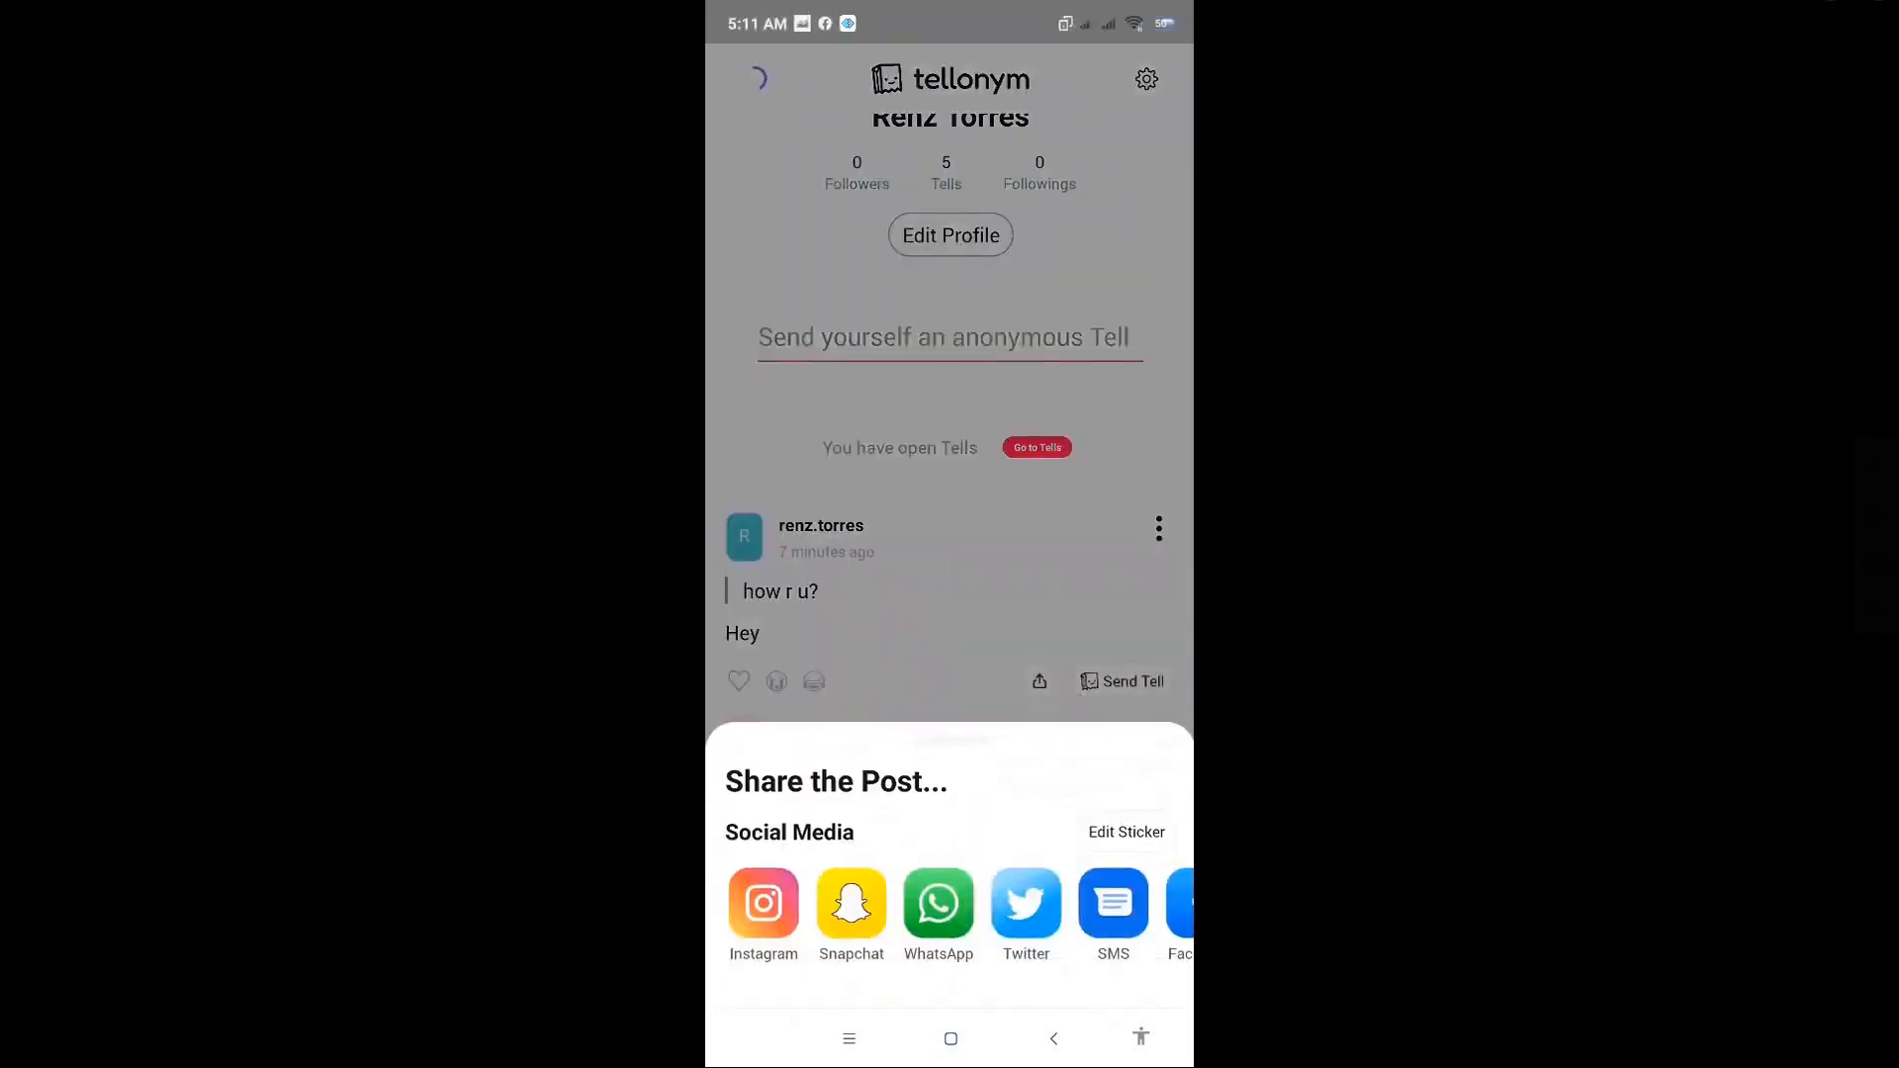
left_click(851, 902)
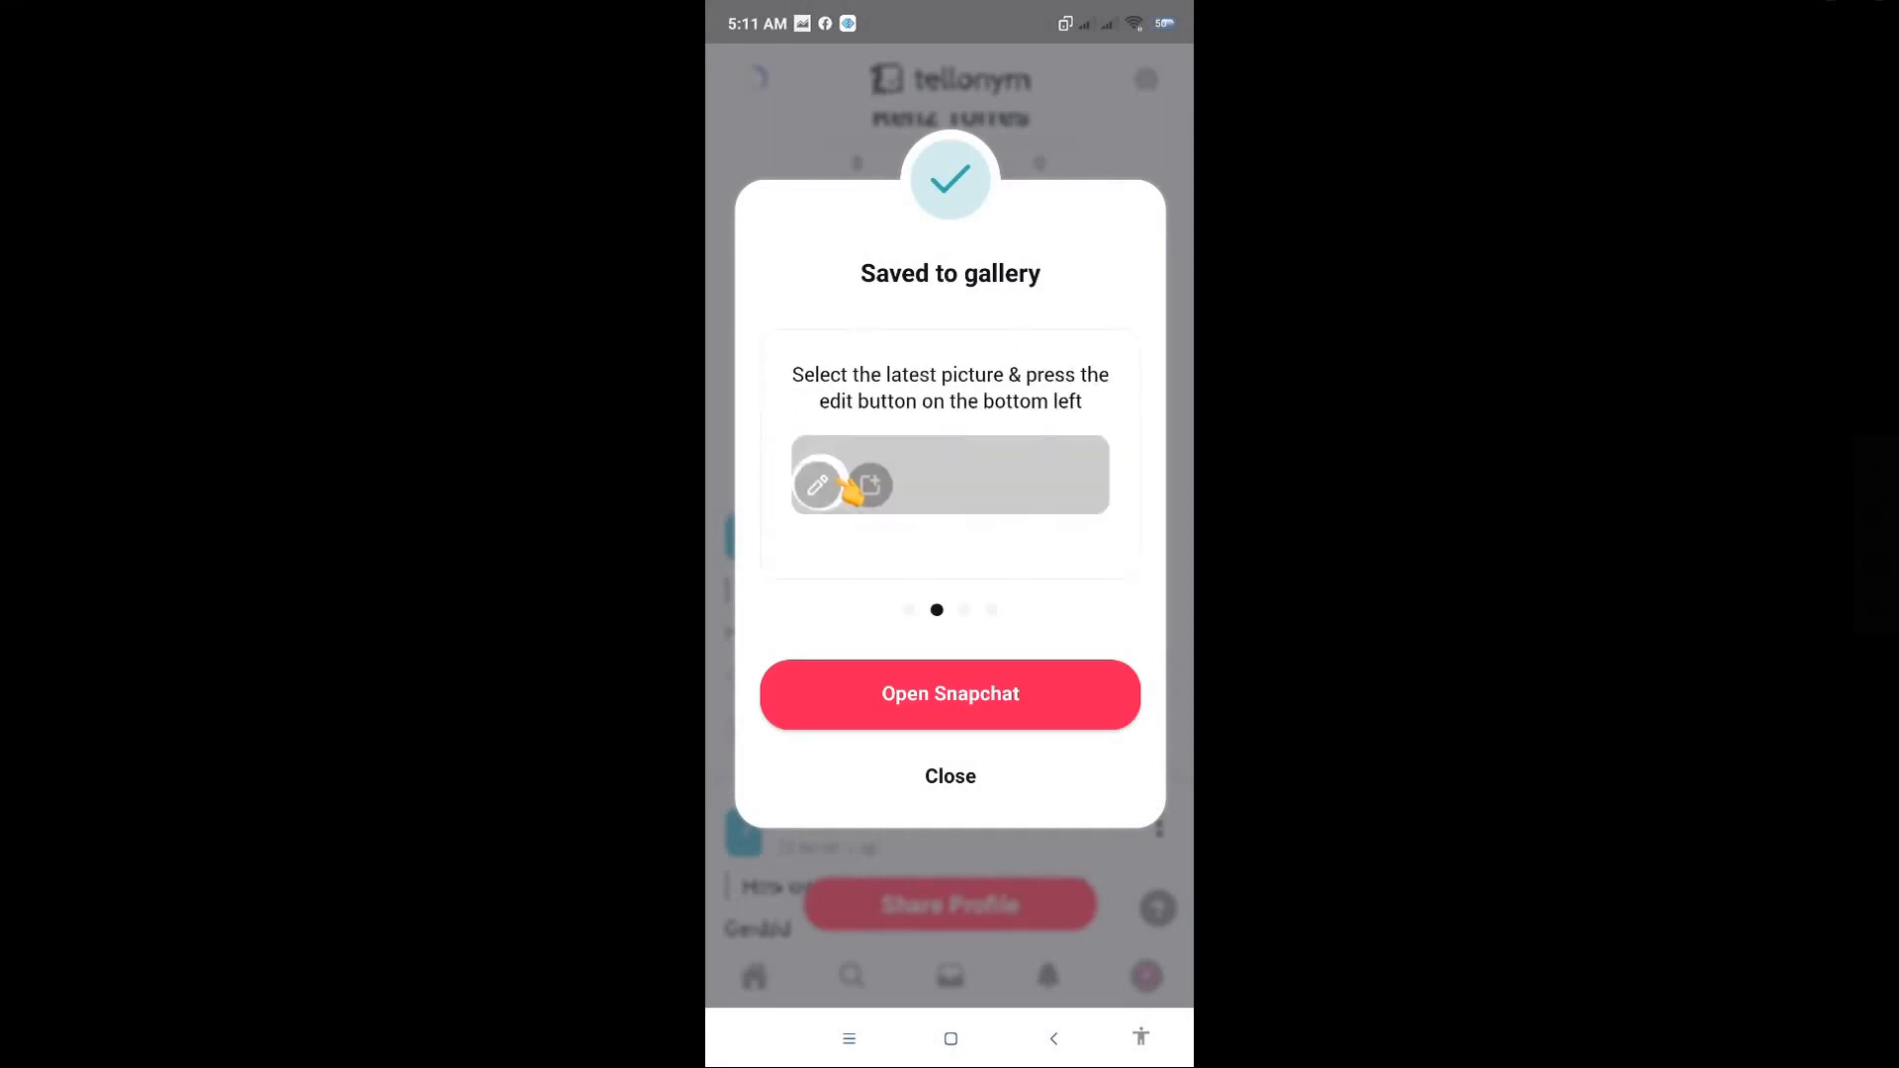
- Switch to Snapchat and load the saved Tellonym card from Memories into the editor
left_click(949, 694)
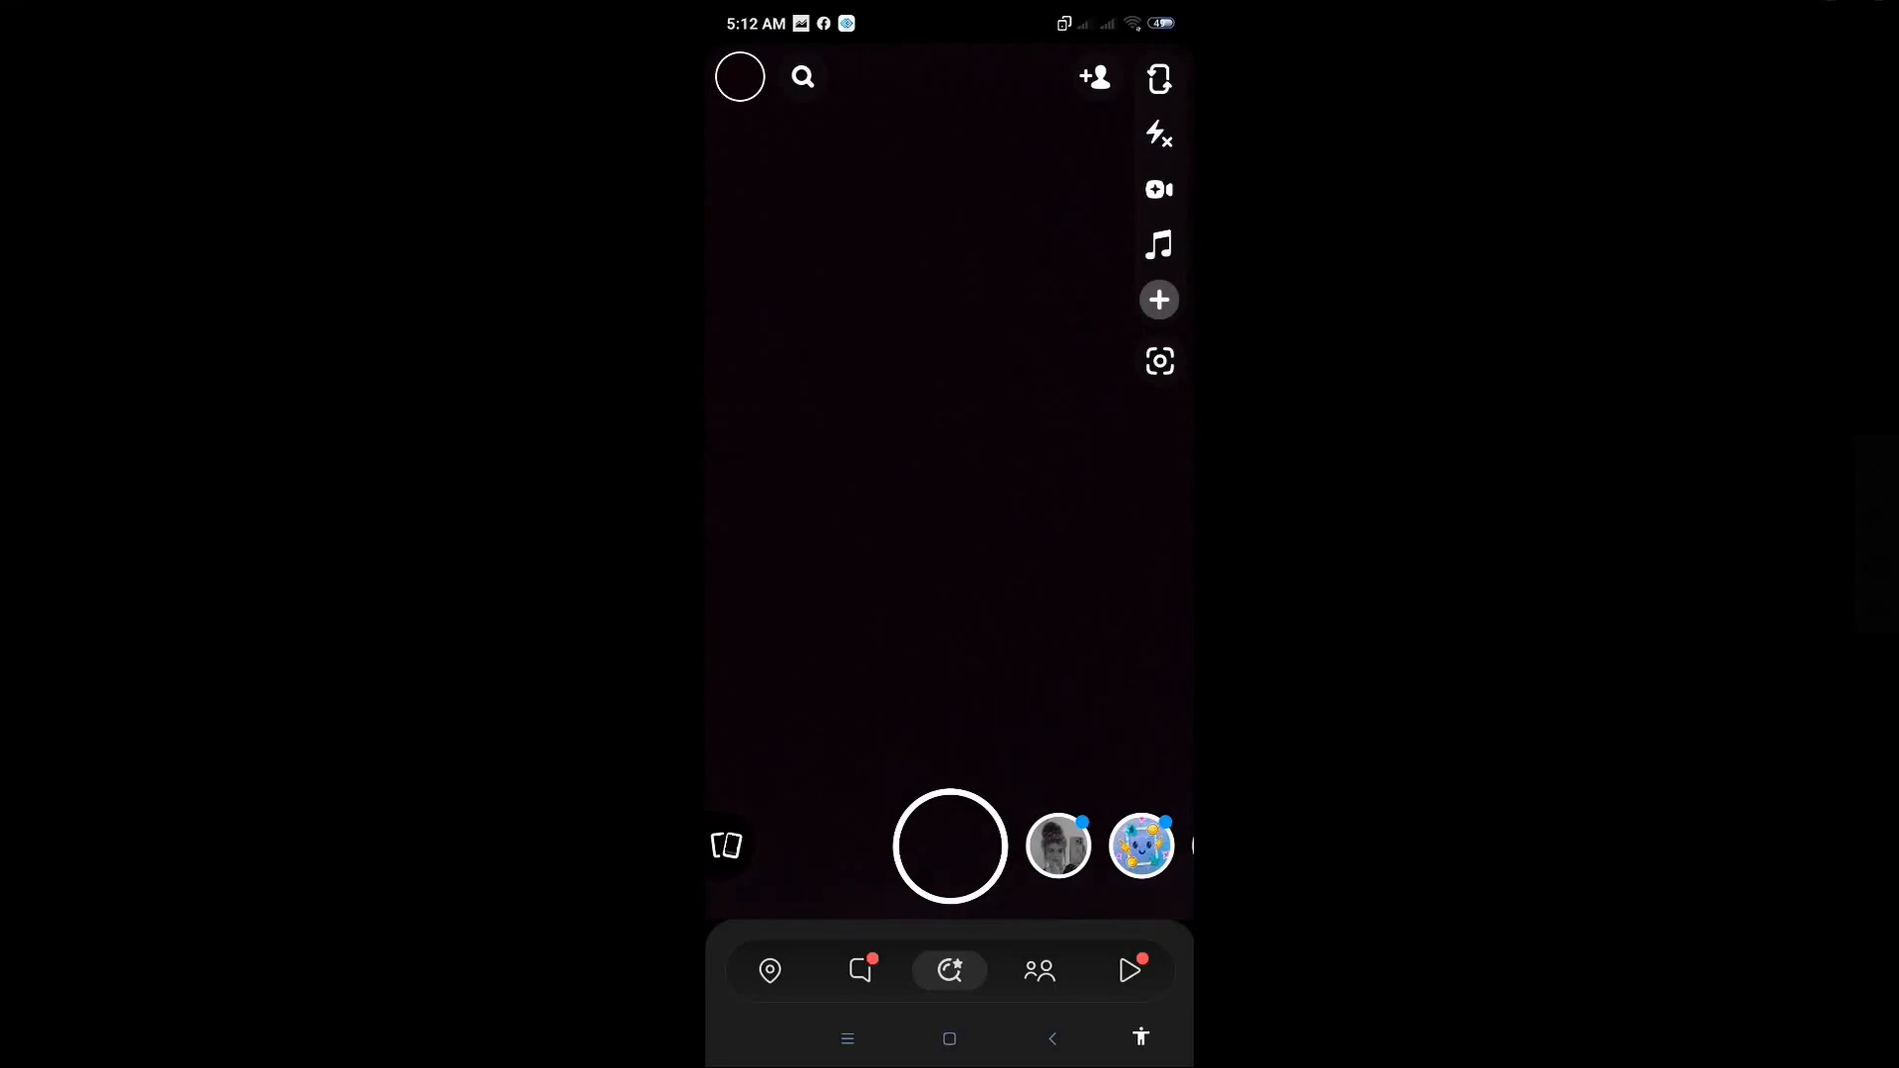
left_click(727, 845)
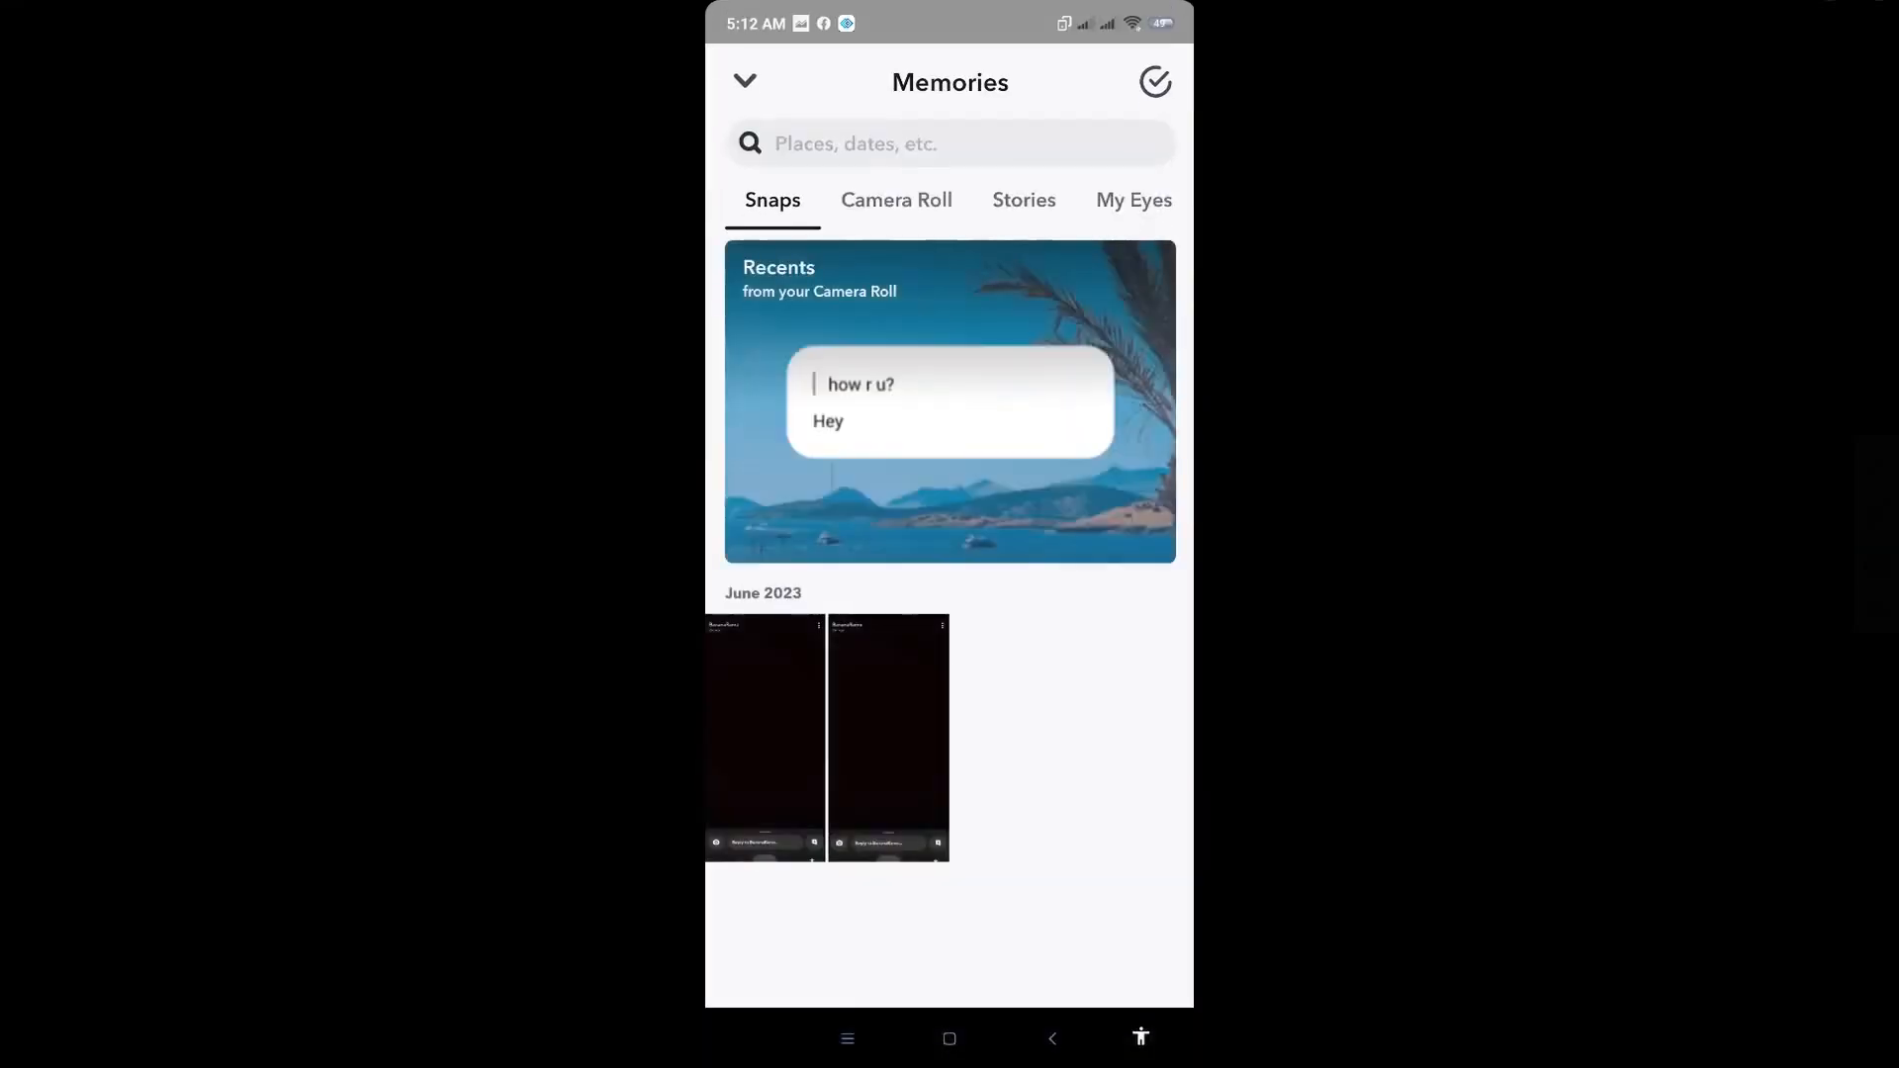
left_click(949, 401)
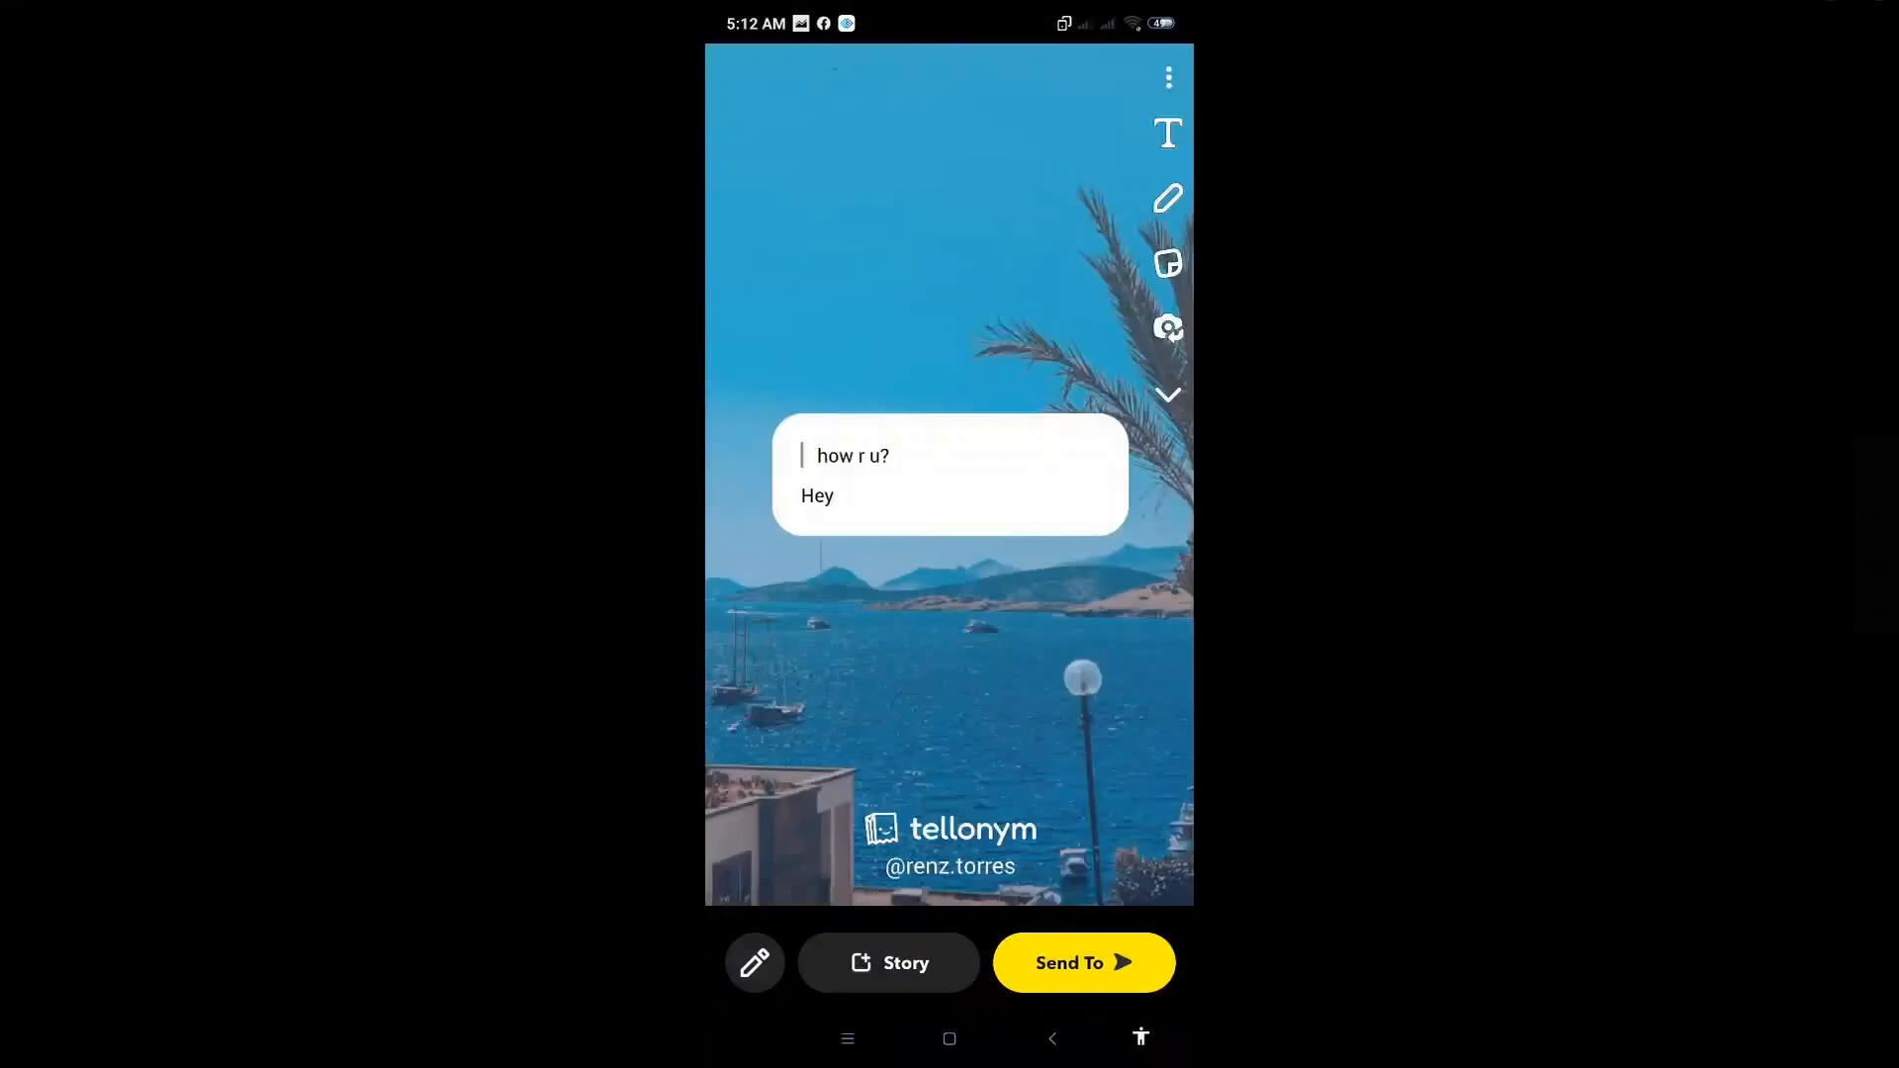